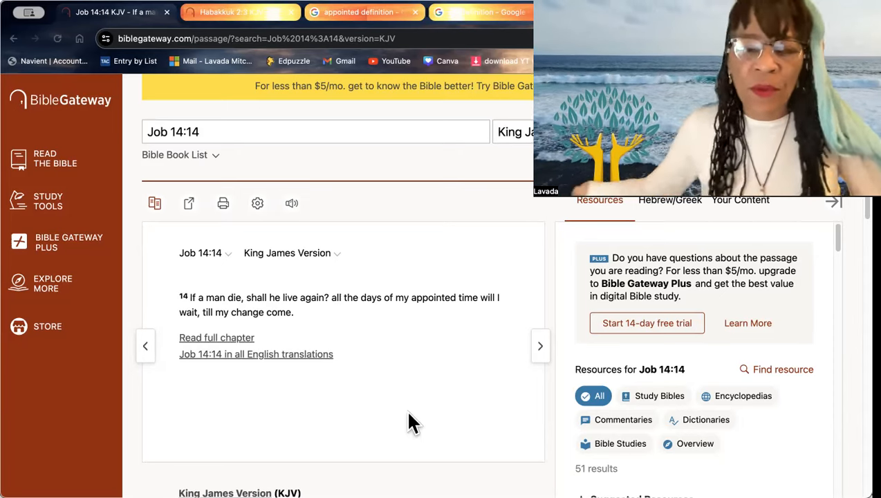
mouse_move(404, 404)
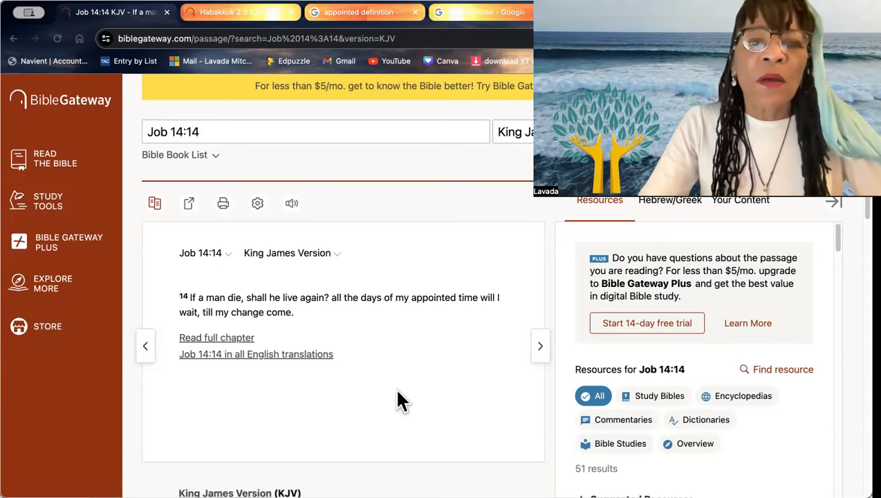
mouse_move(416, 349)
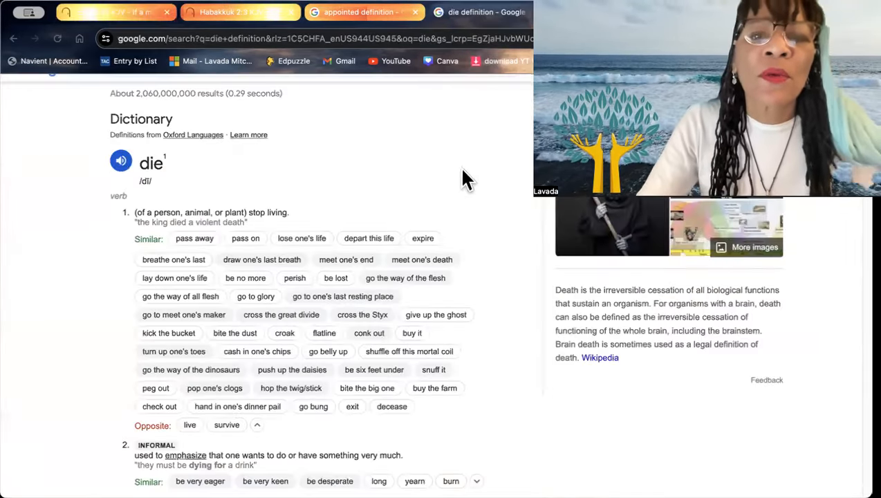
mouse_move(523, 418)
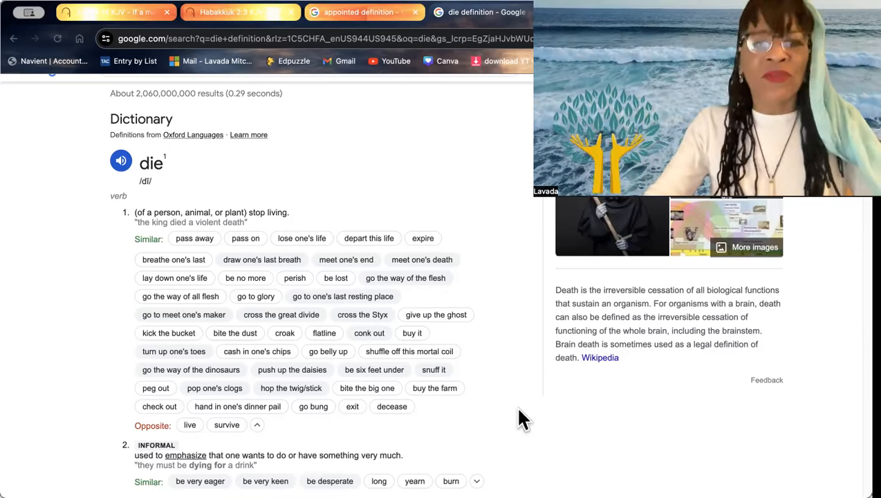
mouse_move(288, 249)
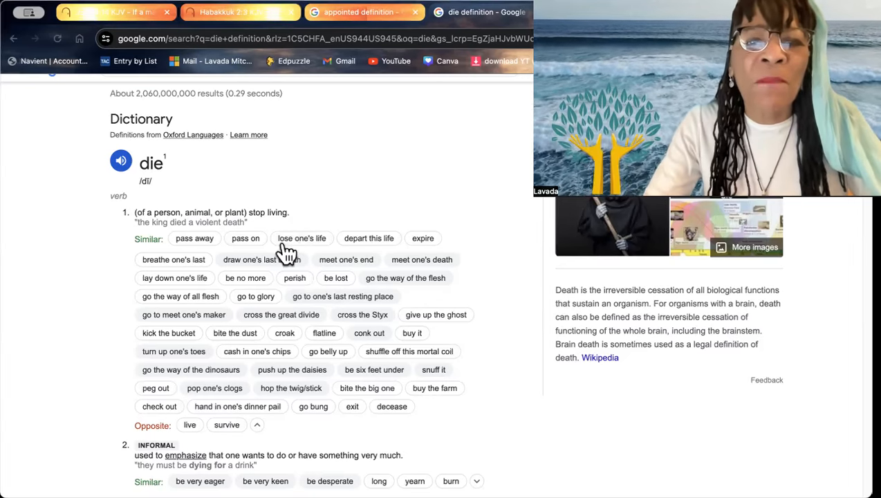
mouse_move(331, 224)
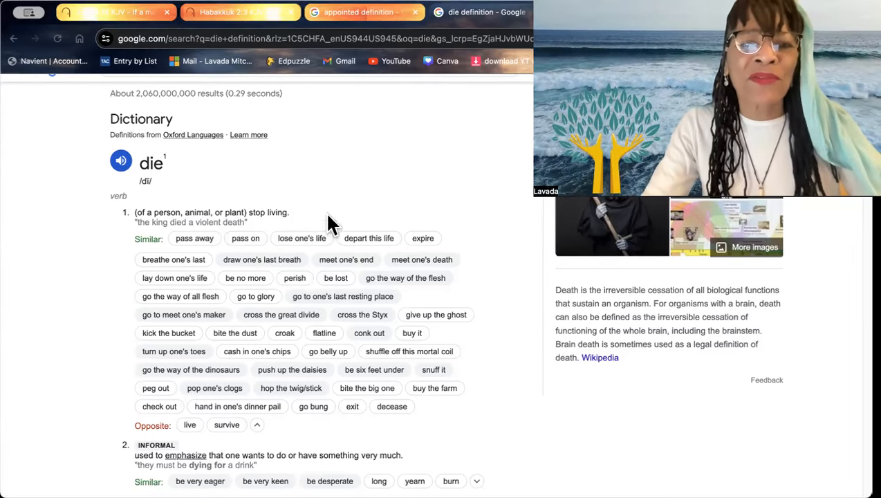
Step: Return to the Job 14:14 KJV passage on Bible Gateway
left_click(104, 11)
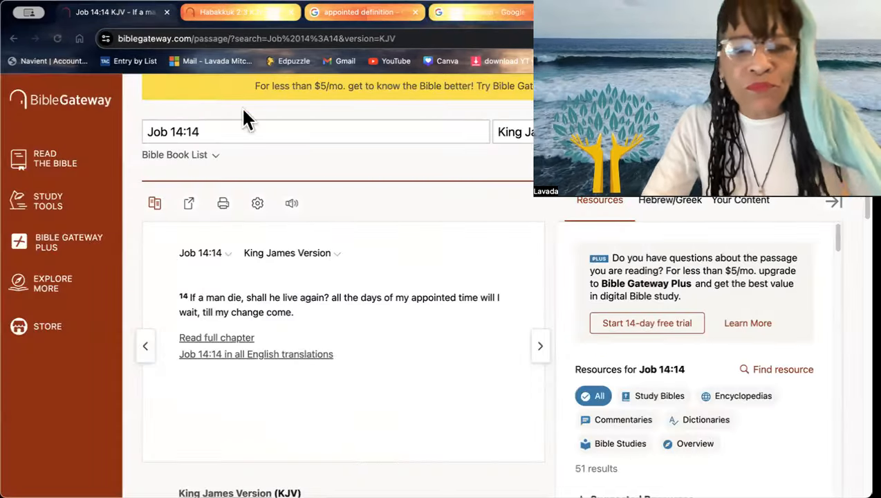
mouse_move(436, 208)
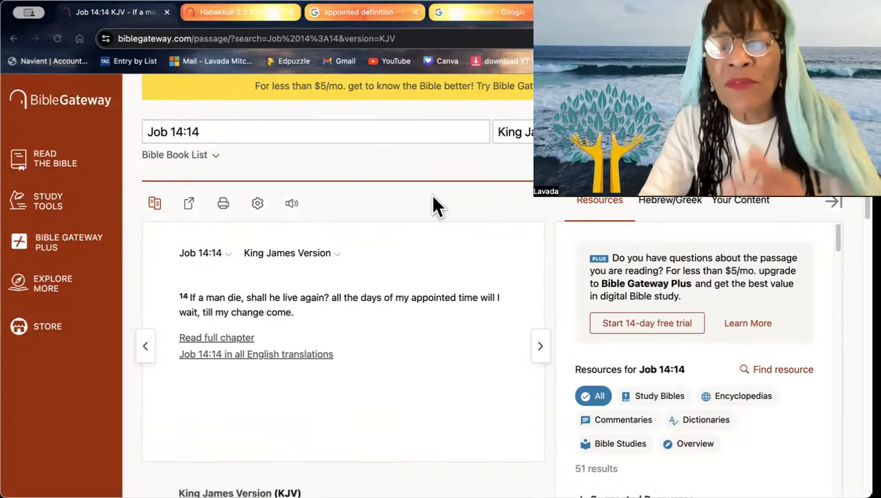
mouse_move(413, 360)
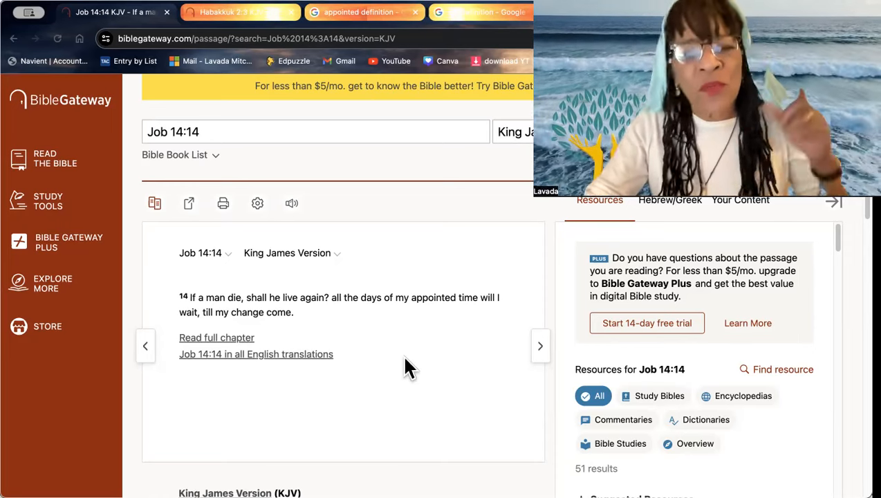
mouse_move(484, 449)
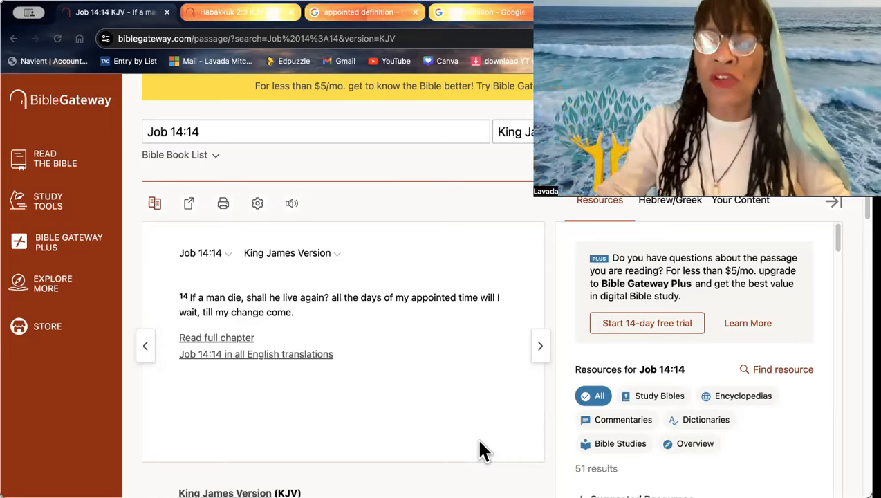
mouse_move(467, 373)
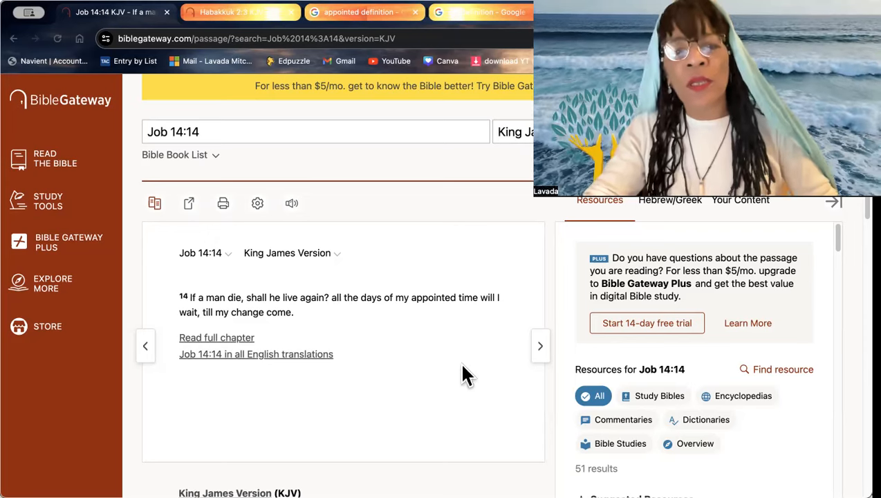
mouse_move(423, 329)
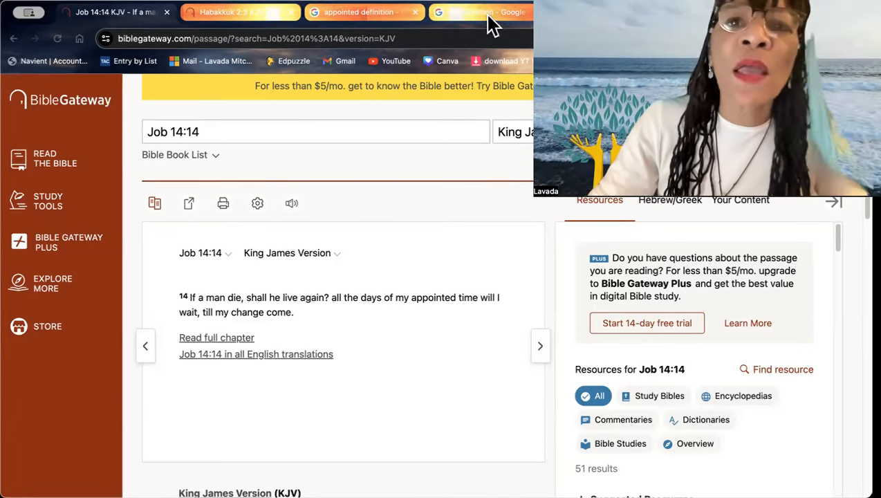
Step: Show the Google dictionary entry for 'appointed' with its adjective meanings and similar words
left_click(359, 11)
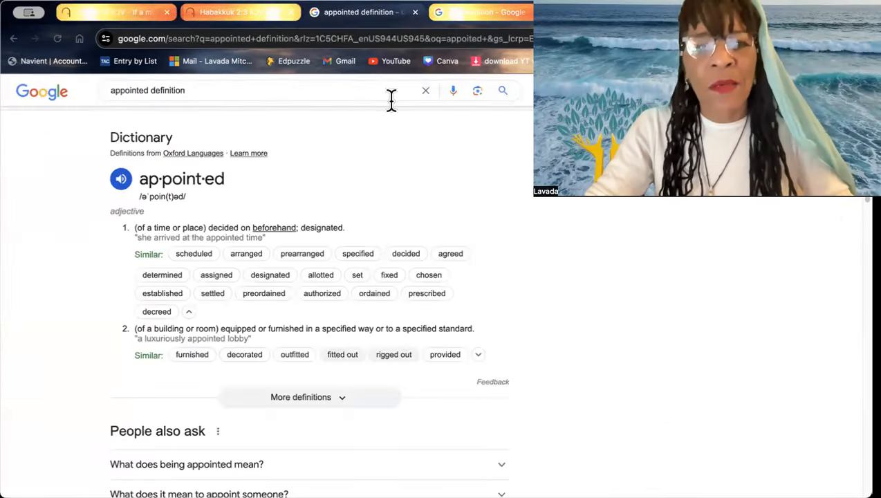
mouse_move(436, 172)
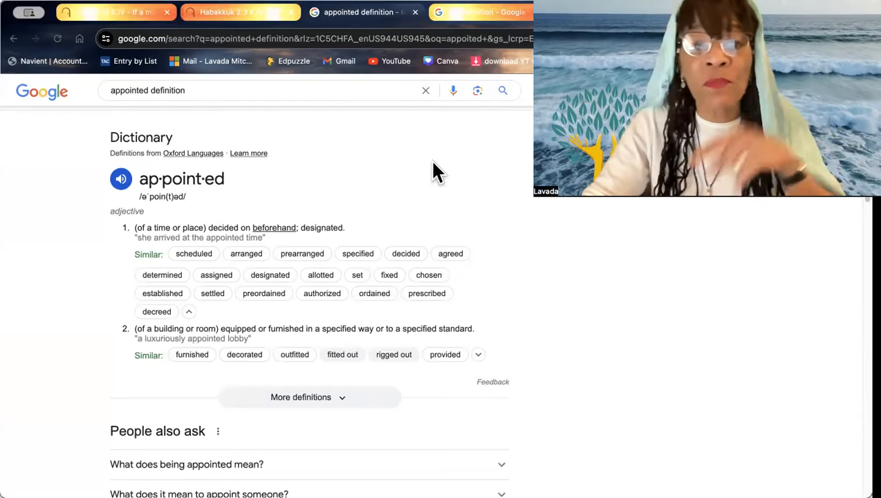
mouse_move(443, 180)
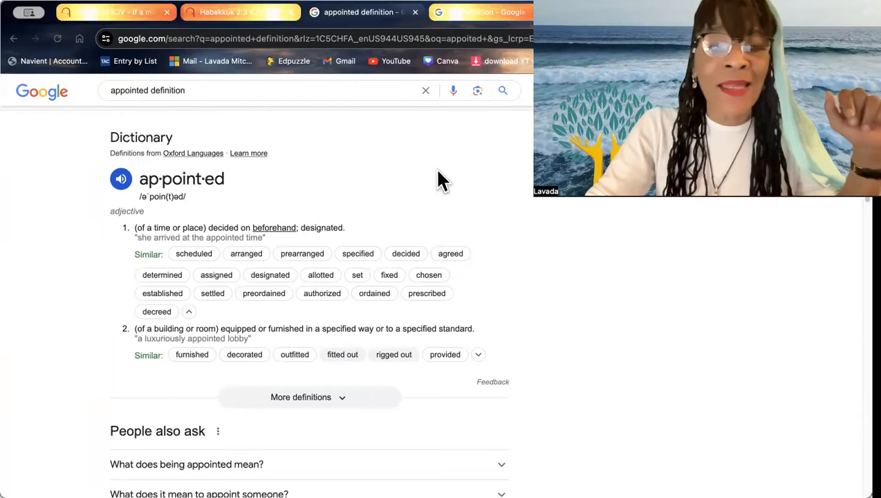
mouse_move(448, 187)
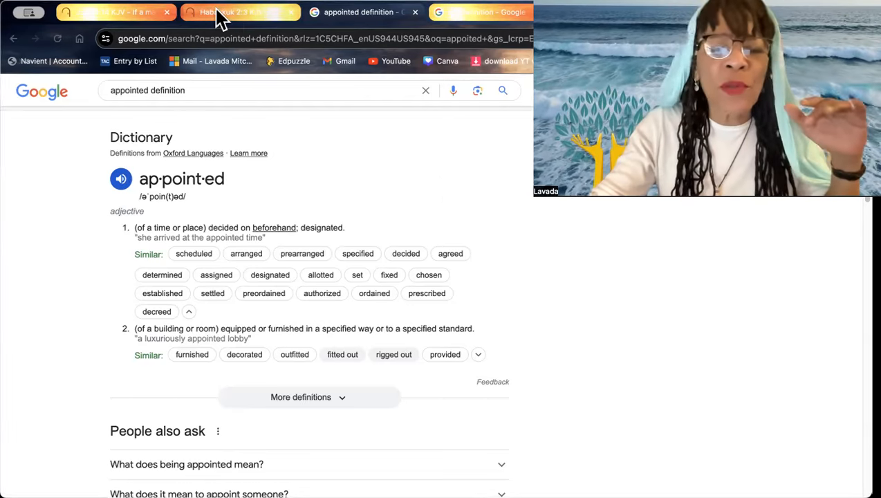
Step: Switch to the Habakkuk 2:3 KJV passage on Bible Gateway
left_click(238, 11)
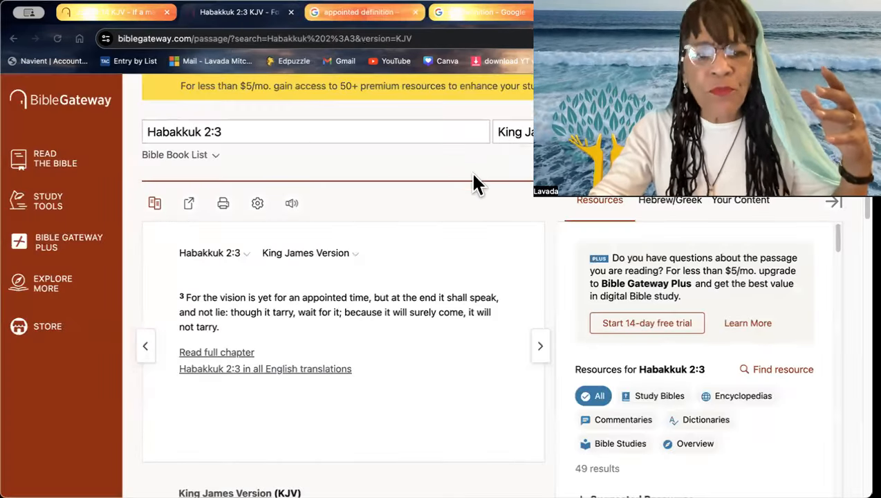
mouse_move(483, 192)
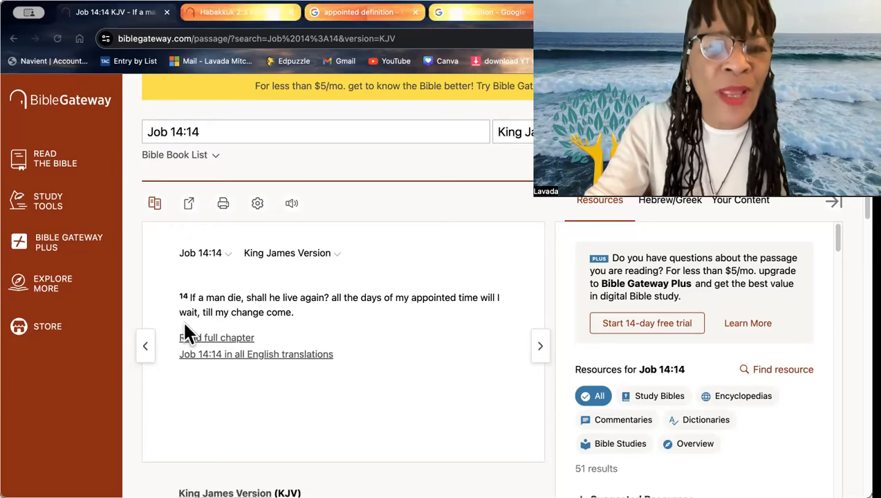
mouse_move(307, 329)
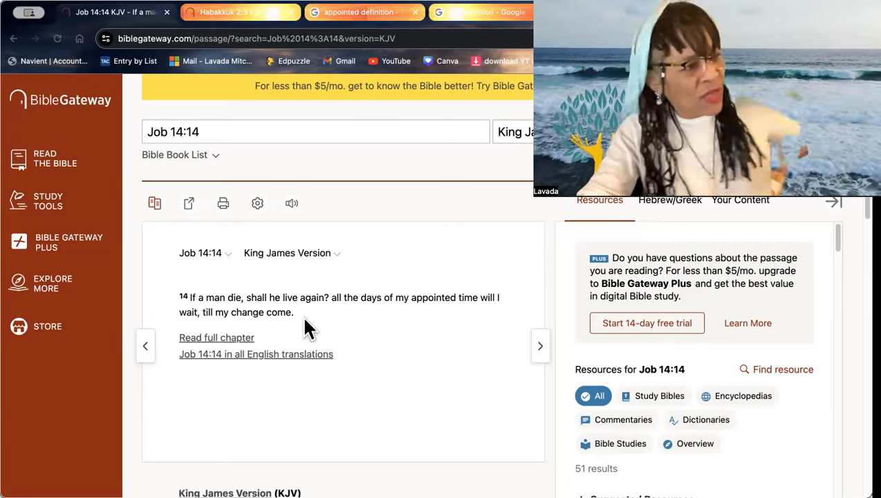
mouse_move(412, 271)
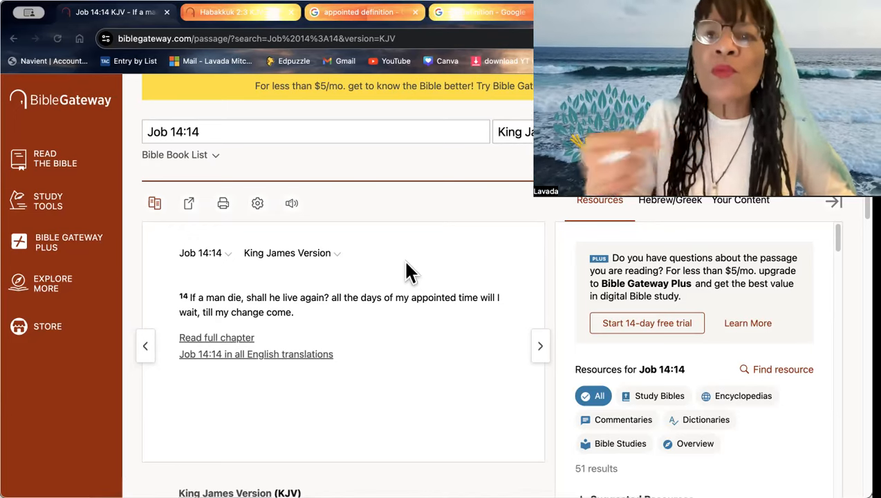
mouse_move(519, 247)
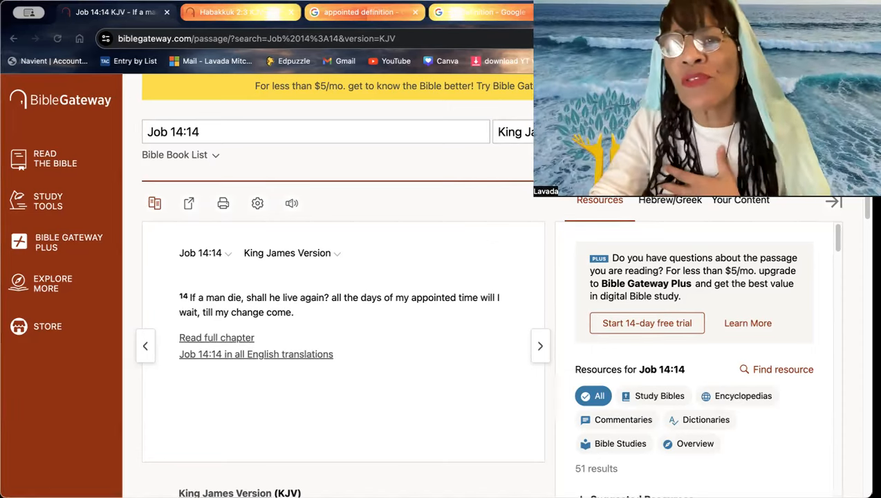
Step: Show the Google results for 'be not conformed to this world kjv' with the Romans 12:2 snippet
left_click(104, 11)
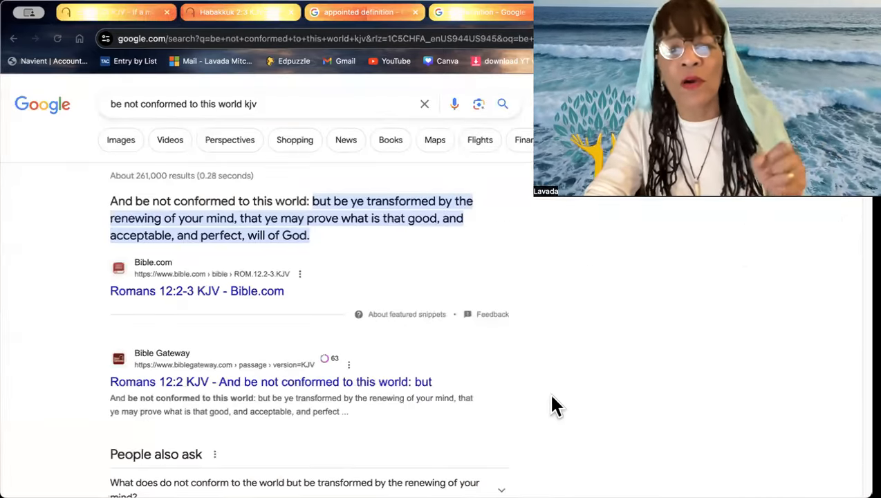
mouse_move(574, 440)
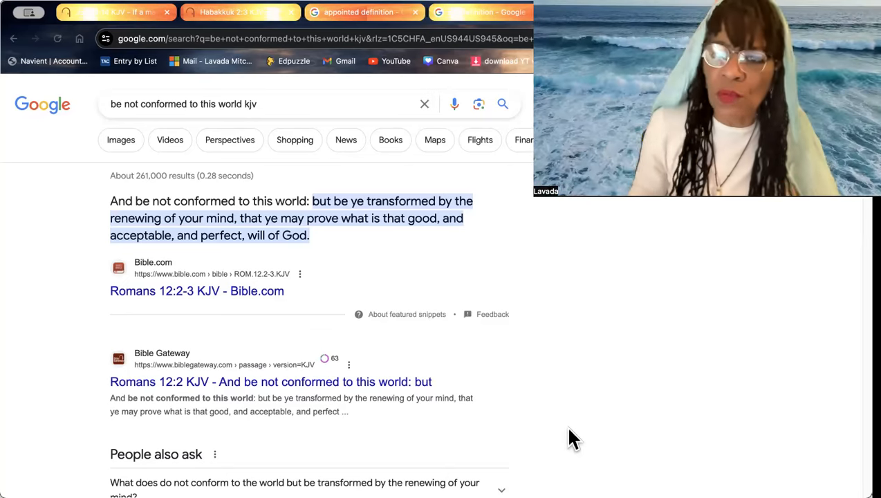
mouse_move(634, 436)
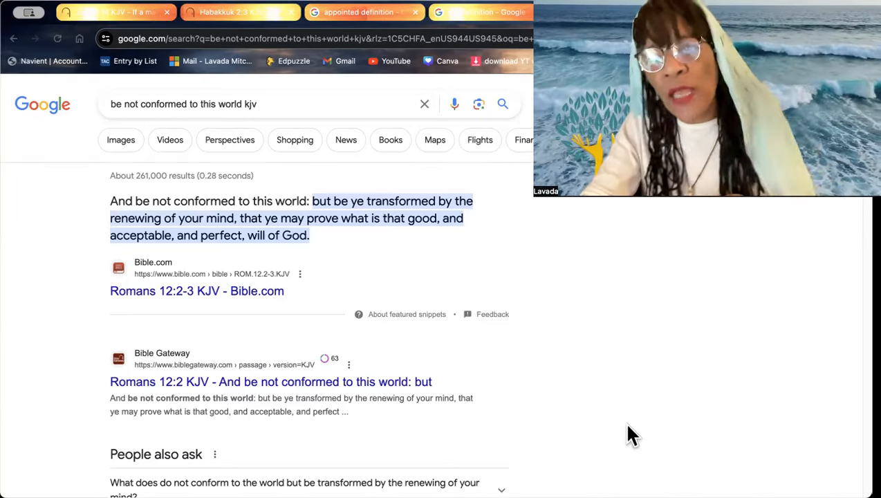
mouse_move(658, 418)
type("transformed")
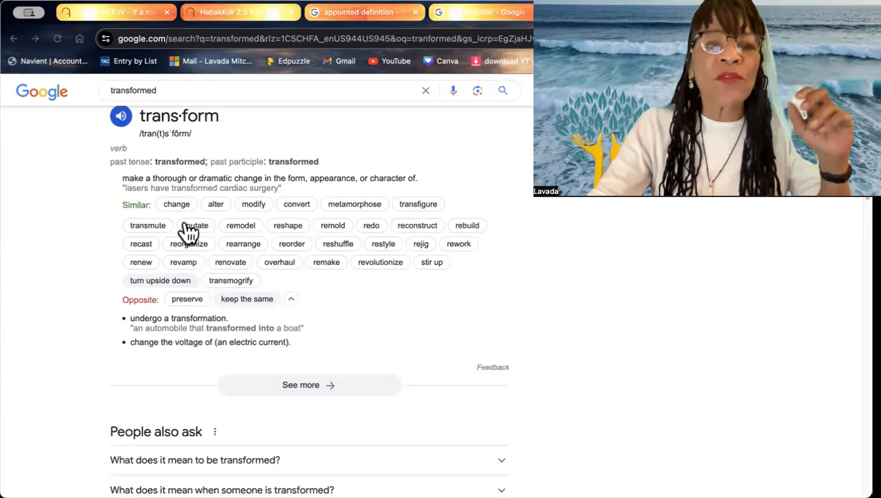
mouse_move(484, 346)
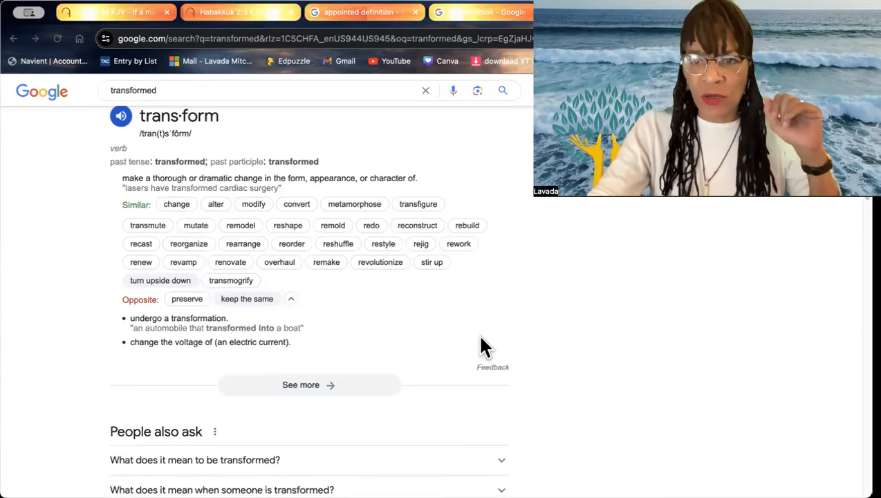
mouse_move(228, 210)
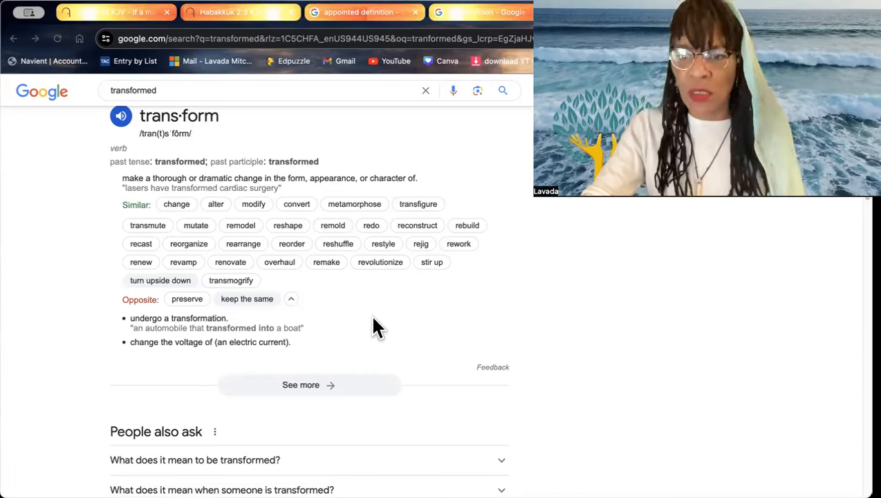
mouse_move(148, 230)
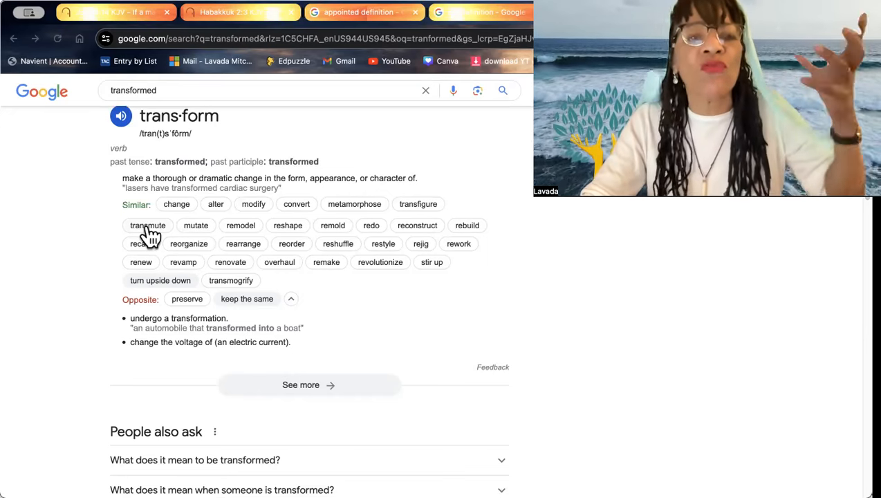
mouse_move(148, 235)
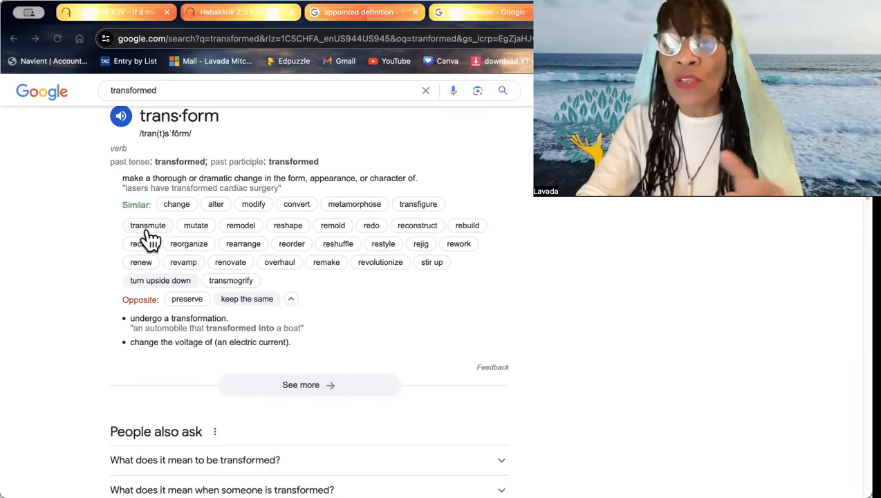
Step: Look up 'transmute' on Google and scroll to its Latin origin, trans- 'across' plus mutare 'to change'
left_click(148, 225)
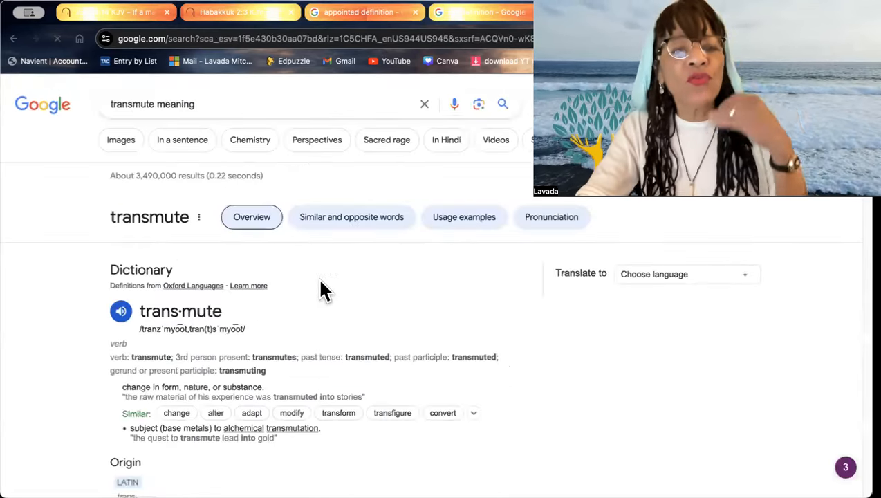
scroll("down", 3)
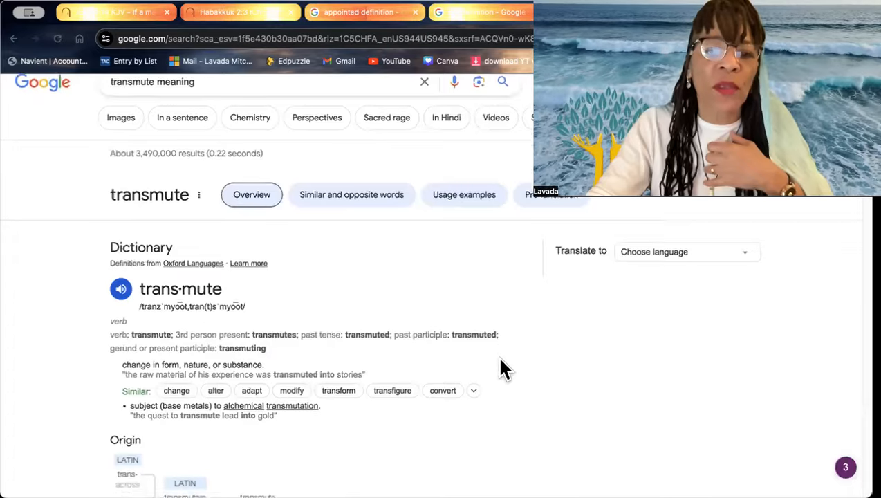
scroll("down", 3)
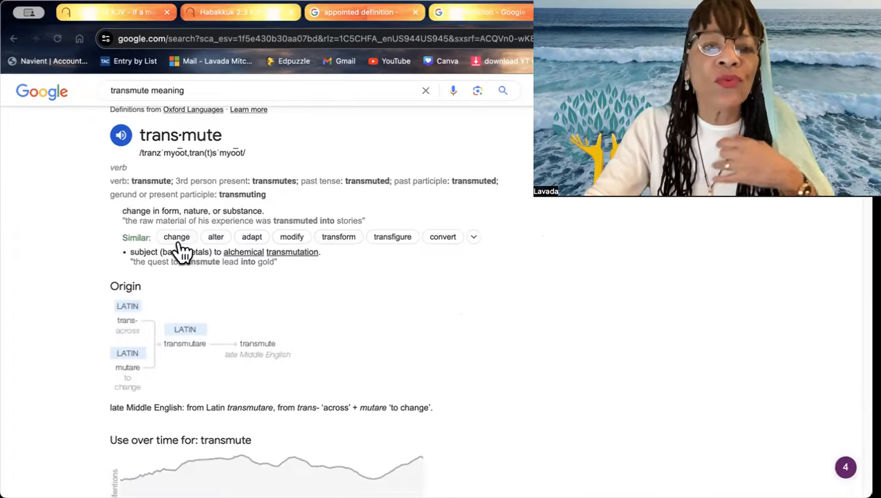
mouse_move(288, 242)
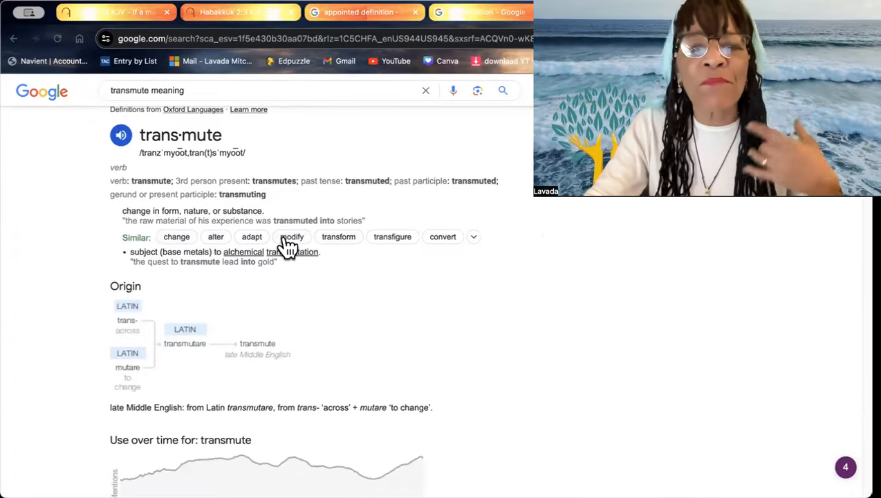
mouse_move(338, 246)
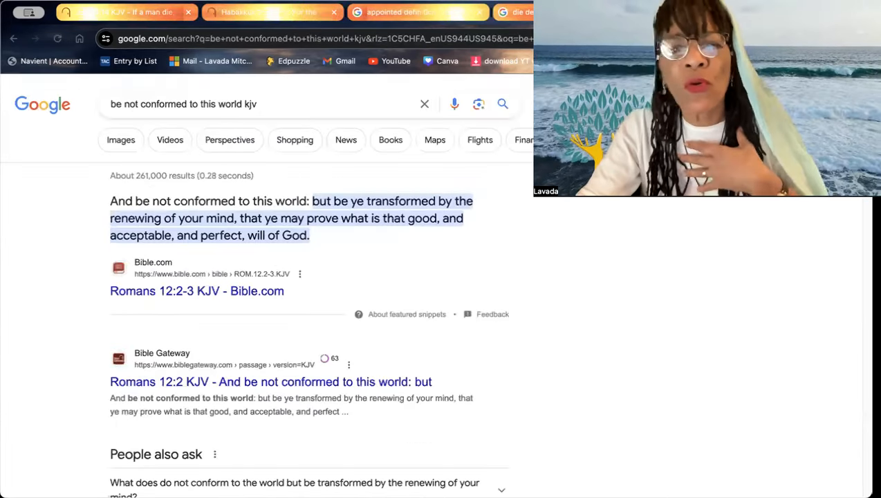
Step: Bring back the Job 14:14 KJV passage, 'If a man die, shall he live again?'
left_click(125, 11)
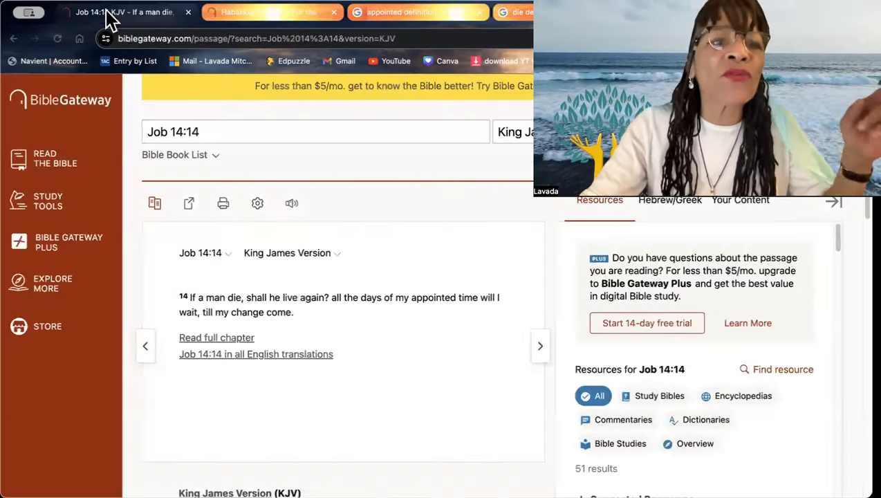
mouse_move(446, 213)
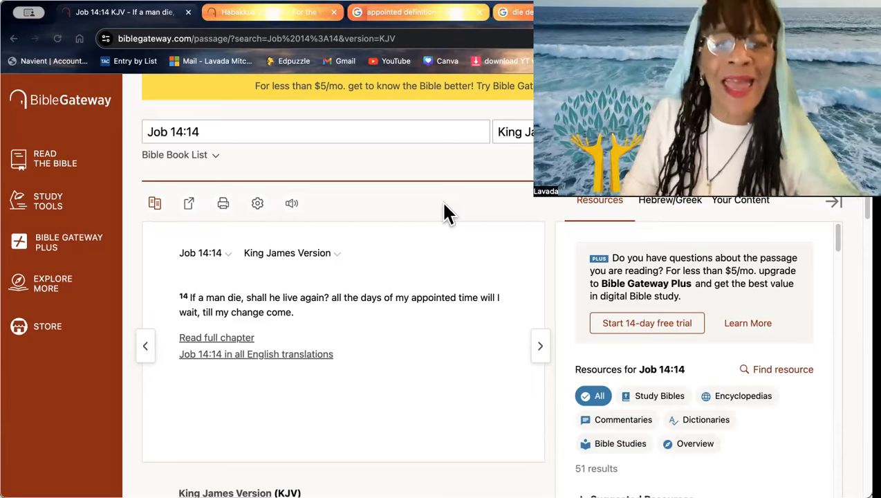
mouse_move(370, 348)
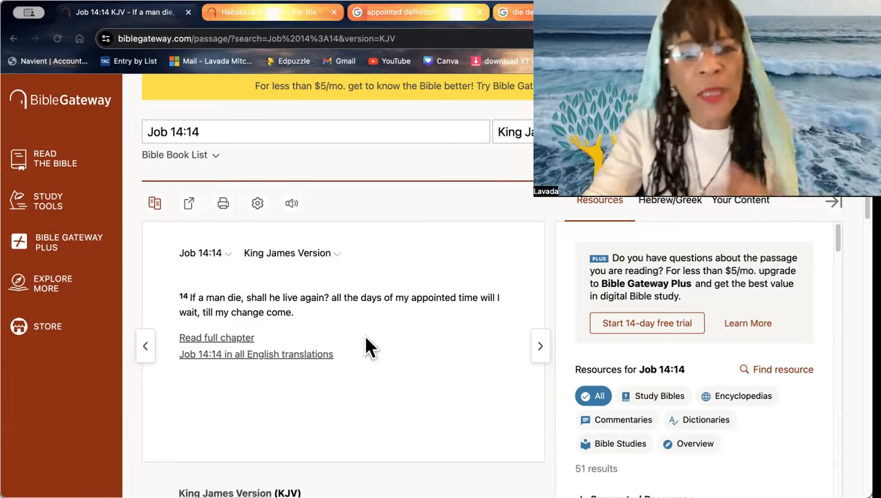
mouse_move(408, 340)
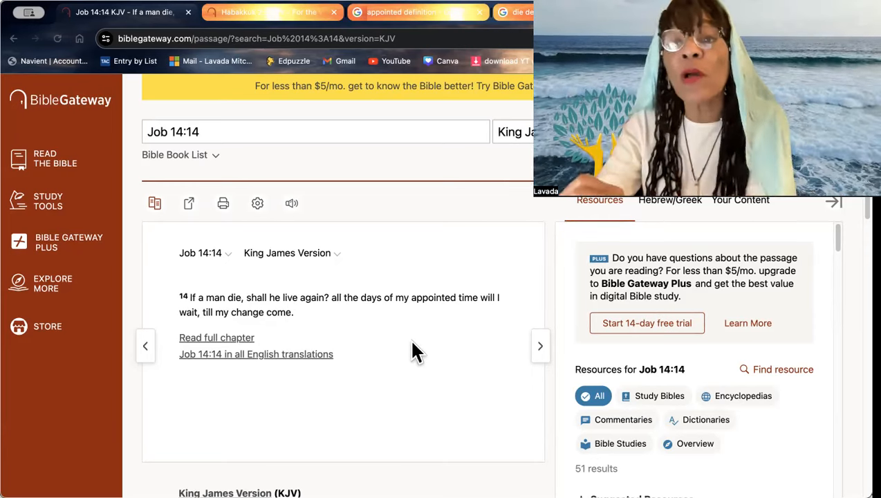
mouse_move(291, 336)
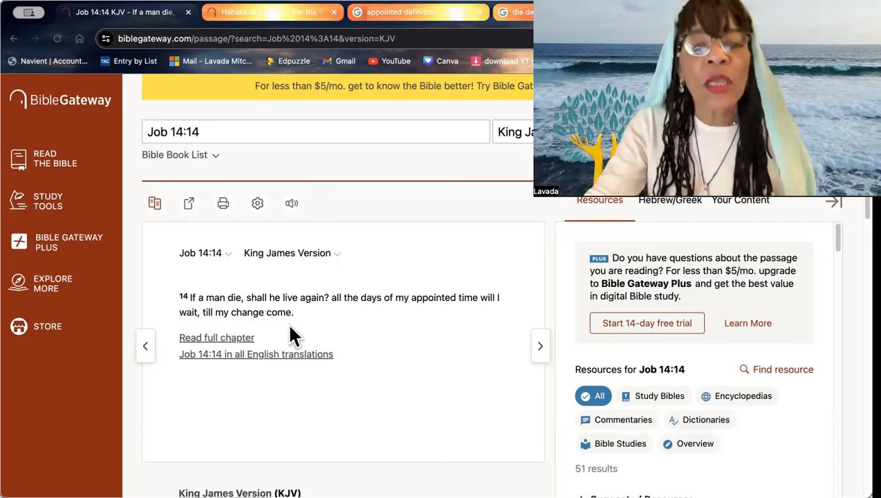
mouse_move(424, 345)
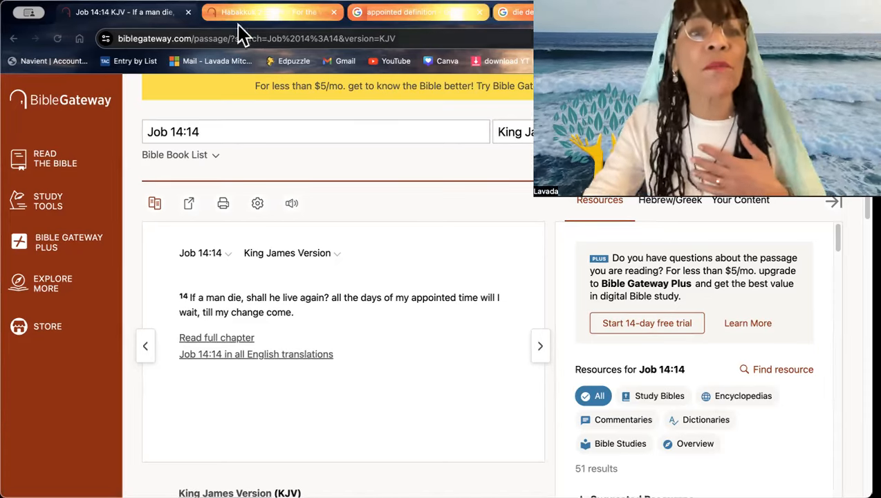
Step: Show Habakkuk 2:3 KJV, 'For the vision is yet for an appointed time.'
left_click(269, 11)
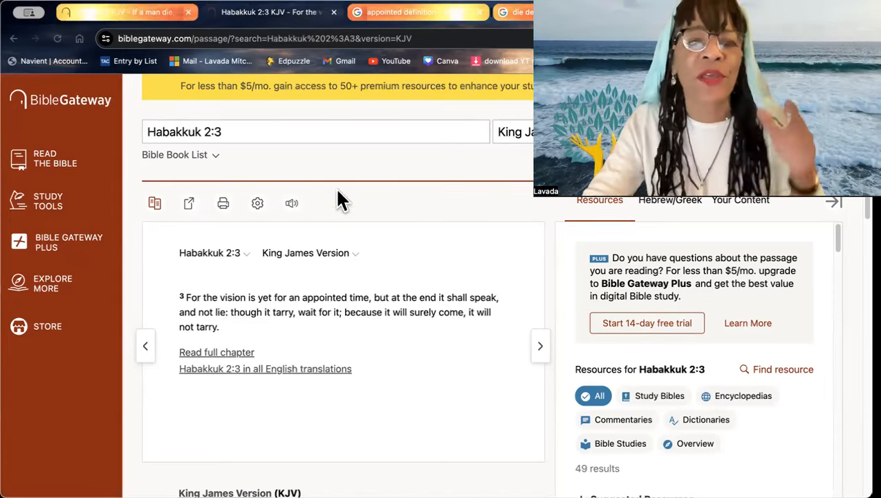
mouse_move(487, 242)
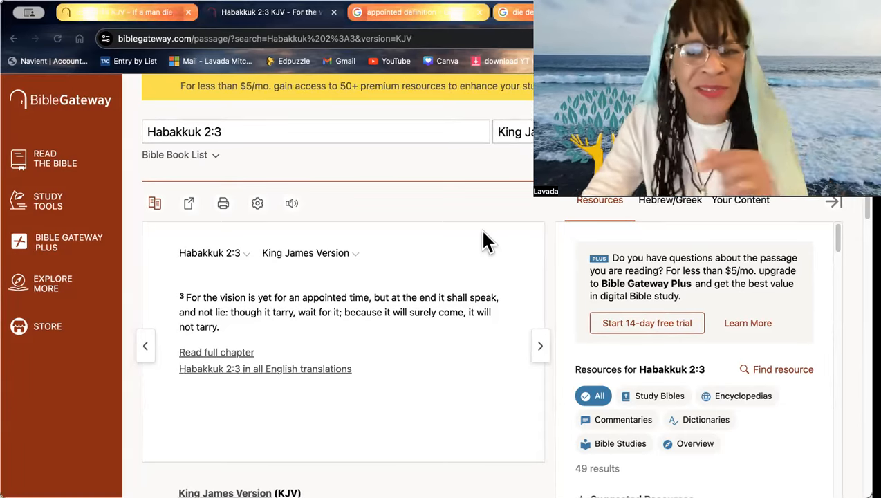
mouse_move(476, 243)
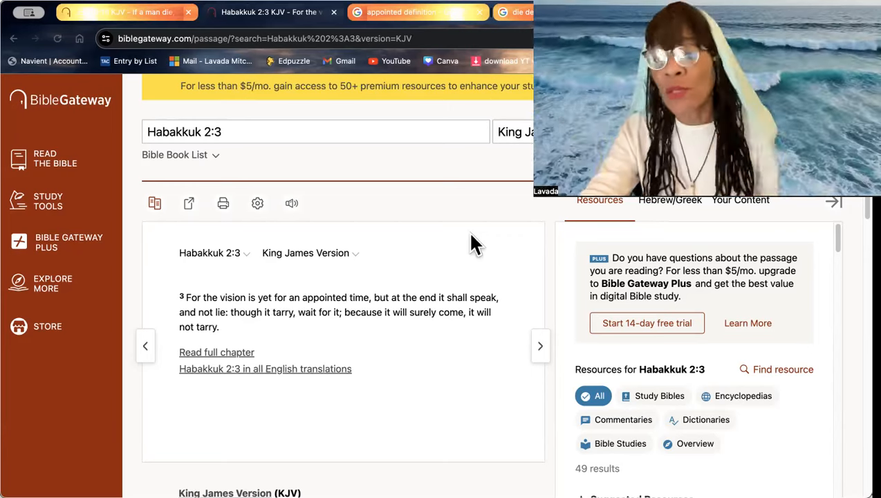